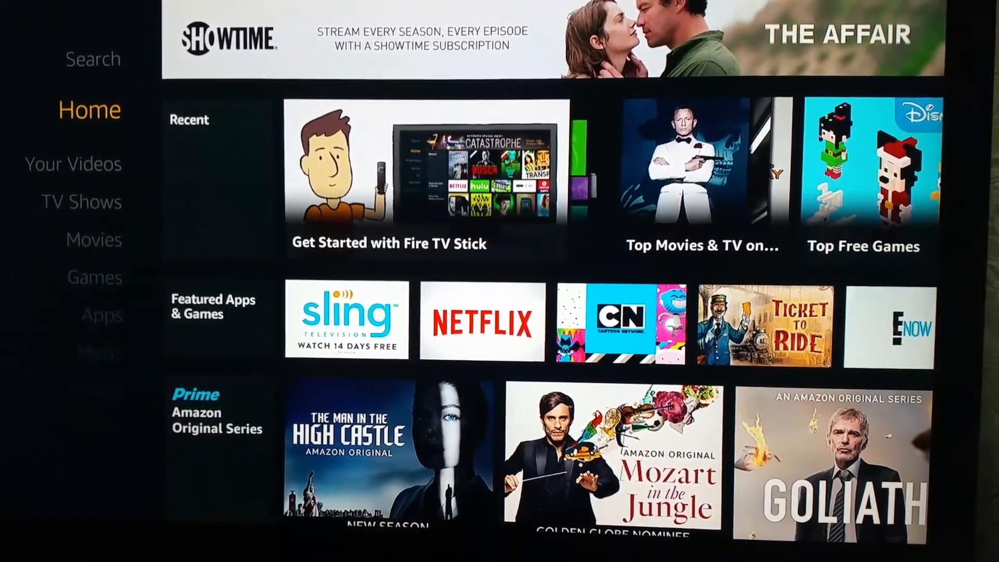
- Search Fire TV for 'Es Explore' and open the ES File Explorer app page
left_click(93, 59)
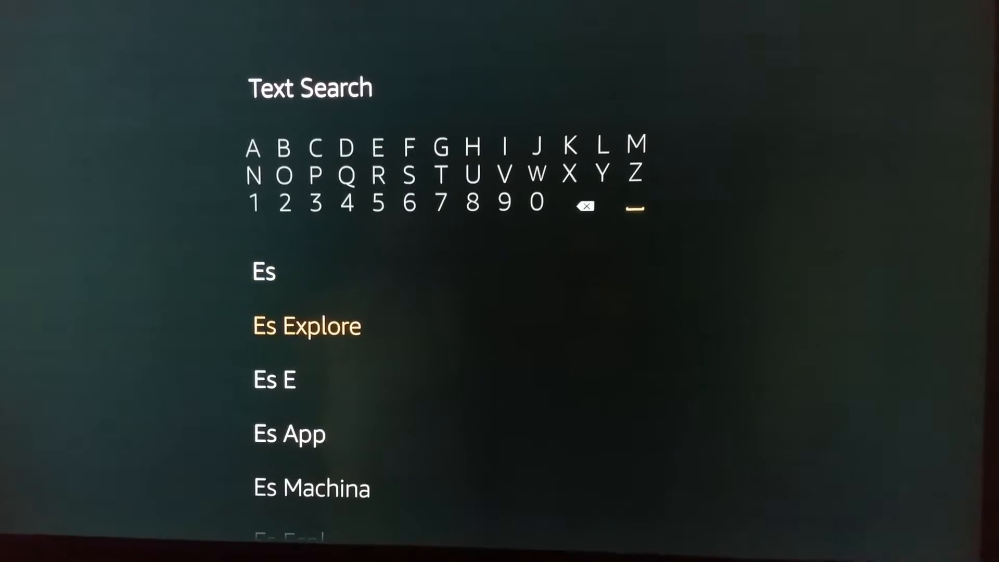
left_click(307, 326)
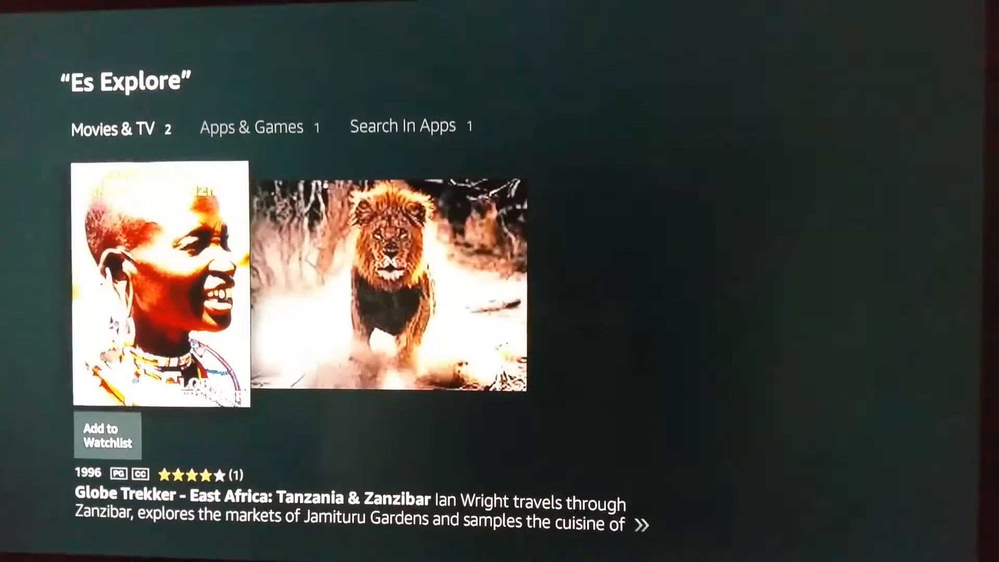
left_click(254, 134)
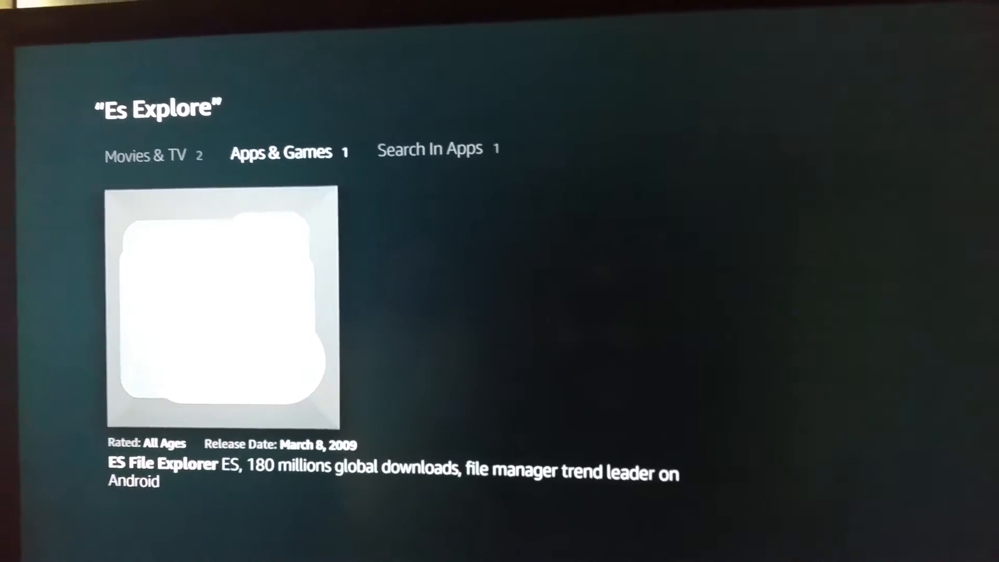
left_click(221, 312)
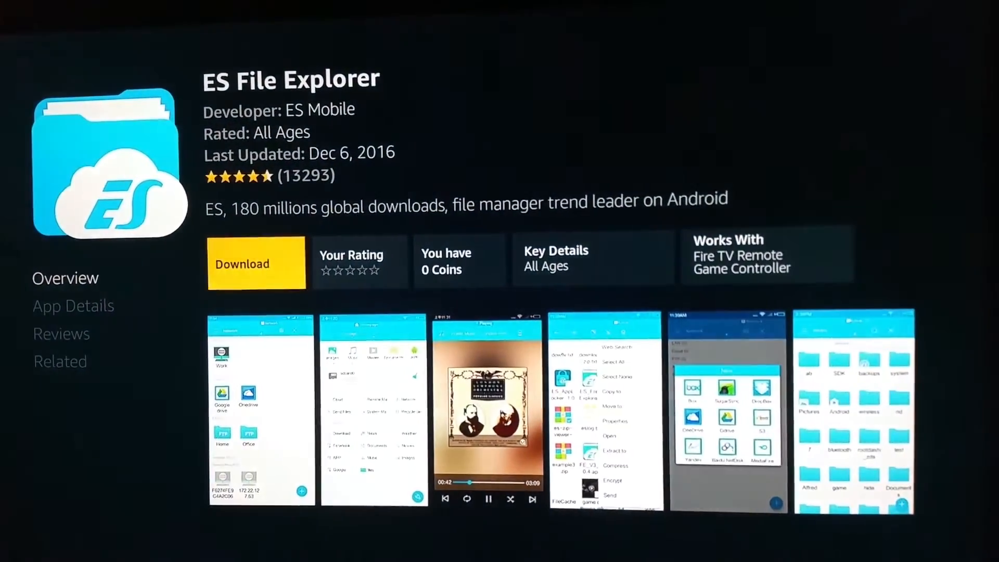
- Queue the ES File Explorer download from its app page
left_click(256, 263)
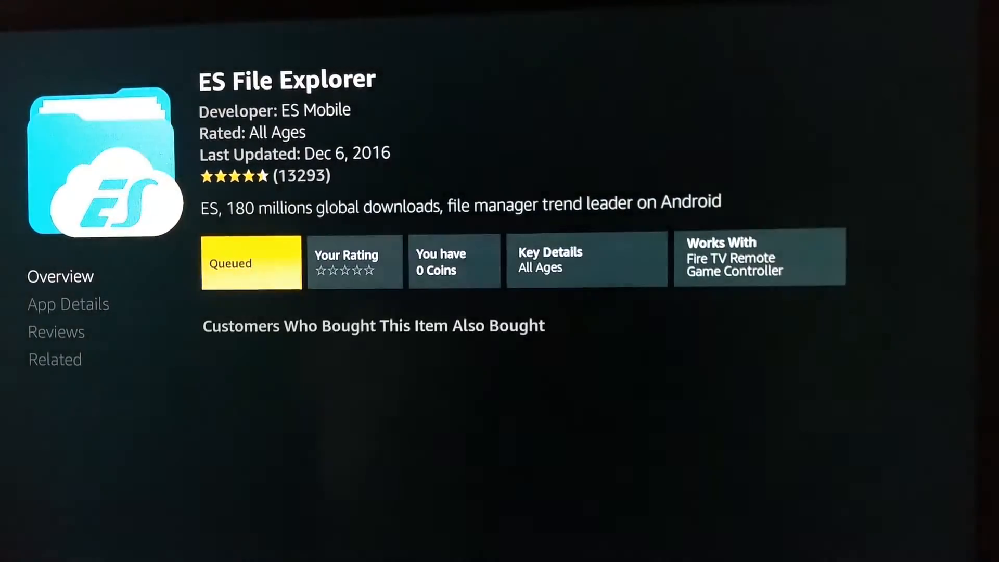
left_click(250, 262)
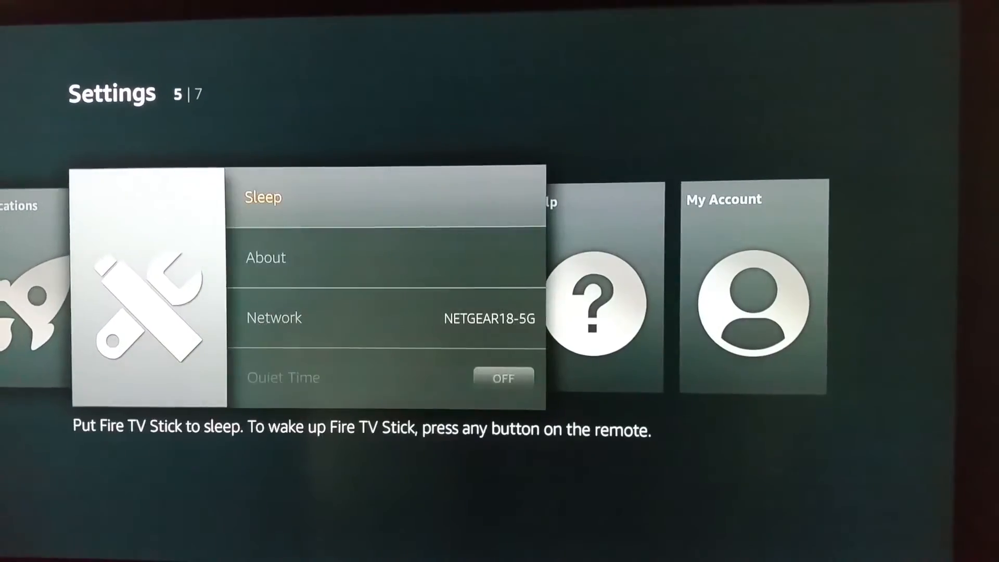
- Enable ADB debugging and Apps from Unknown Sources, accepting the risk warning
scroll("down", 3)
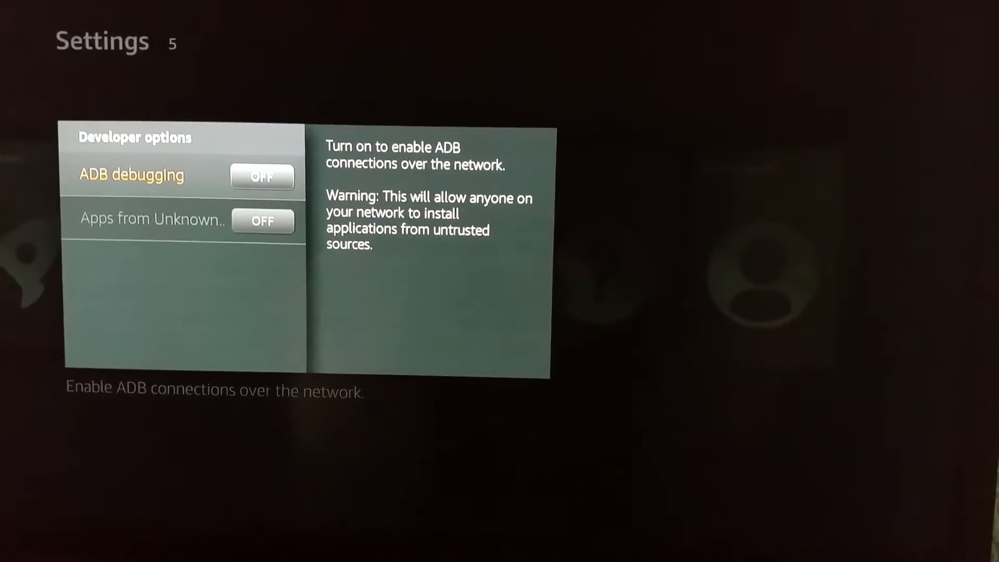
left_click(261, 176)
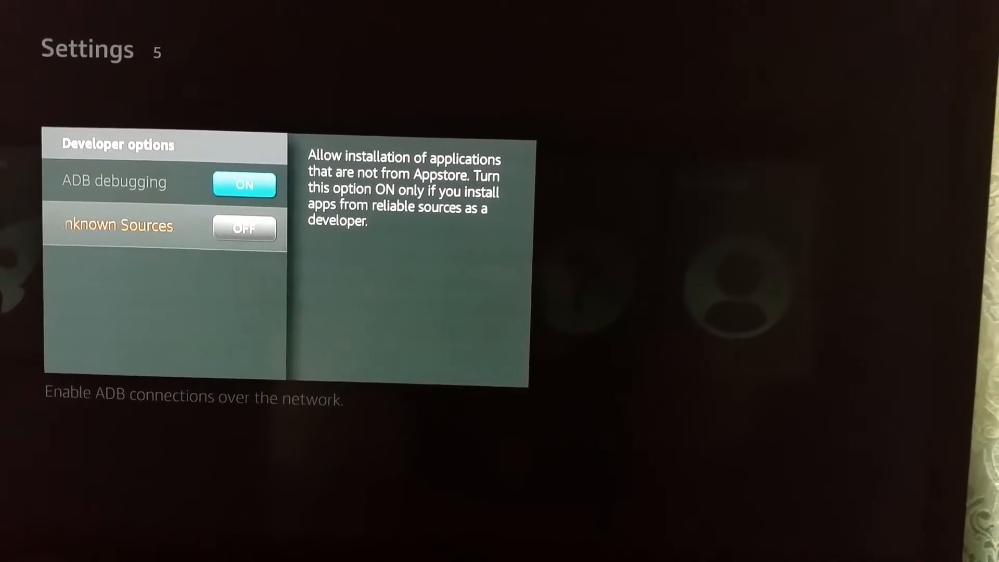
left_click(244, 227)
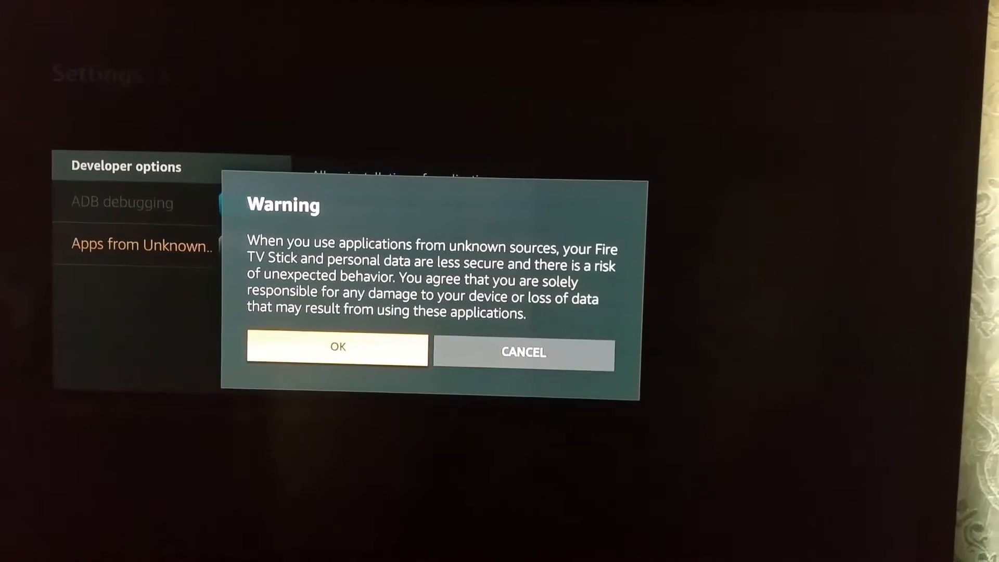
left_click(338, 348)
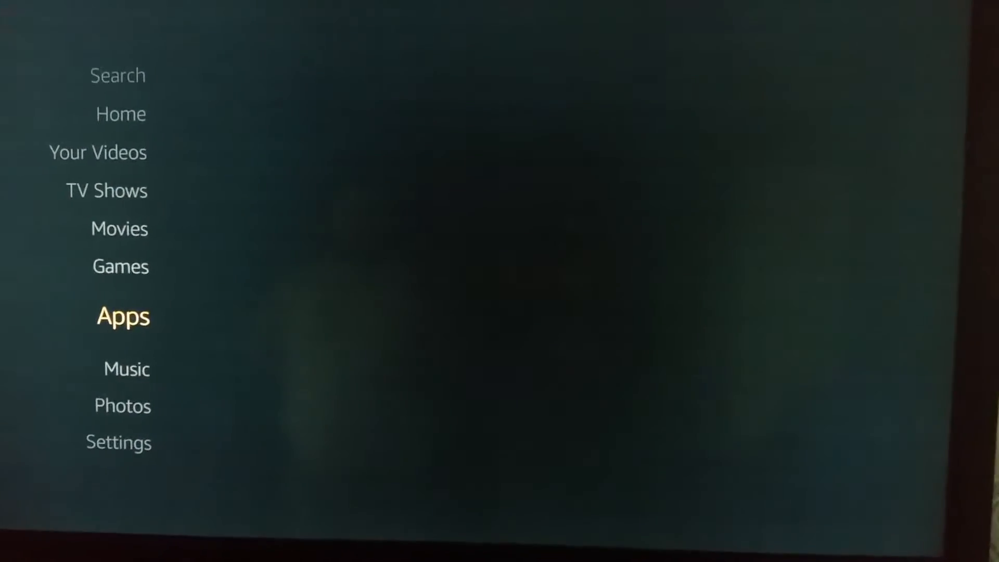
left_click(123, 316)
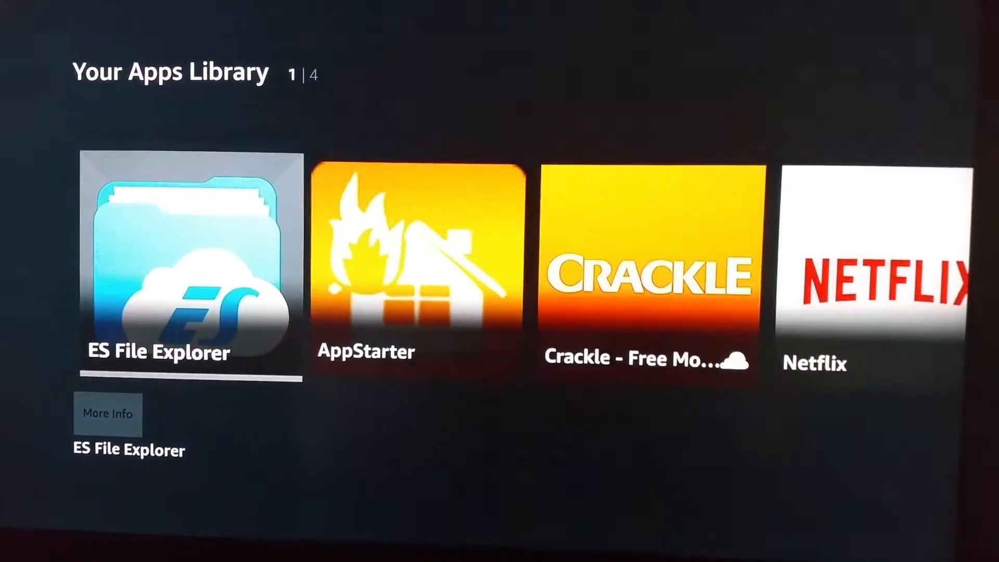
left_click(187, 268)
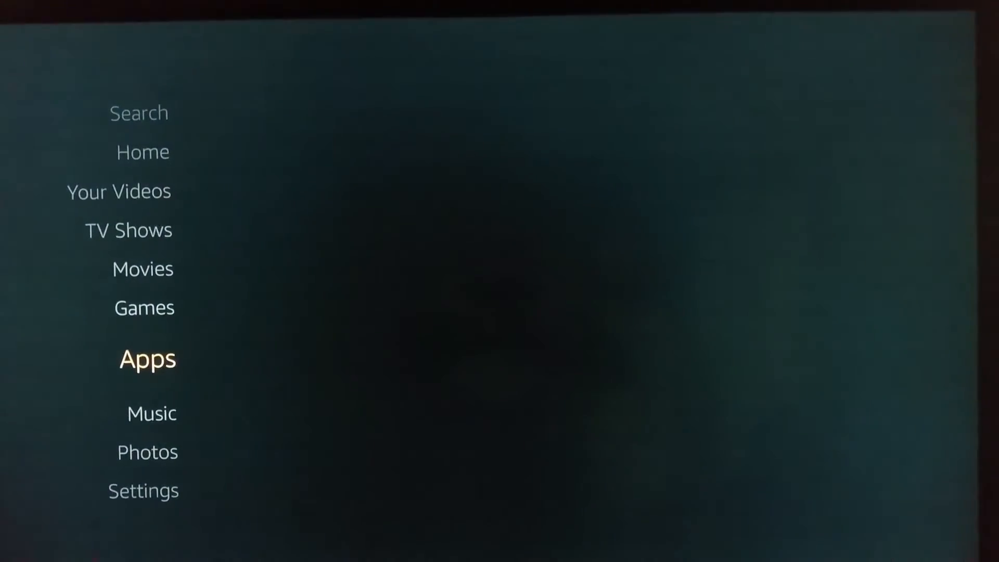
- Launch ES File Explorer, dismiss What's New, and hide the SD Card Analyze screen
left_click(147, 358)
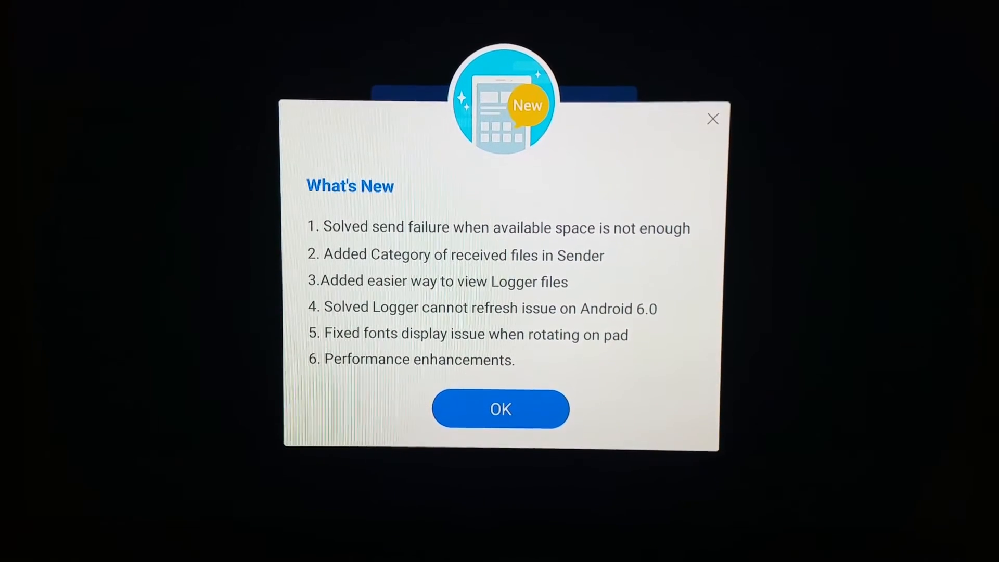
left_click(501, 409)
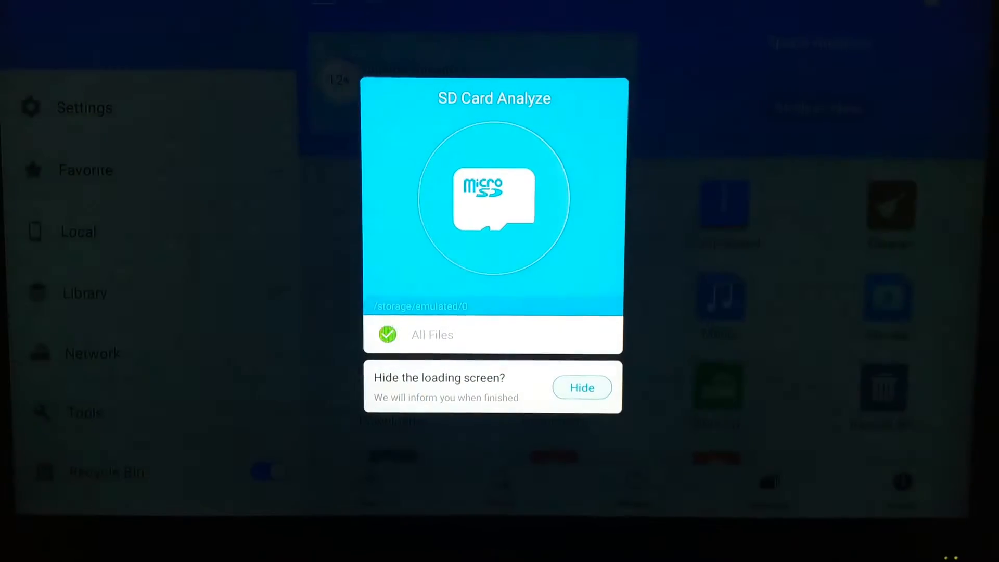
left_click(581, 387)
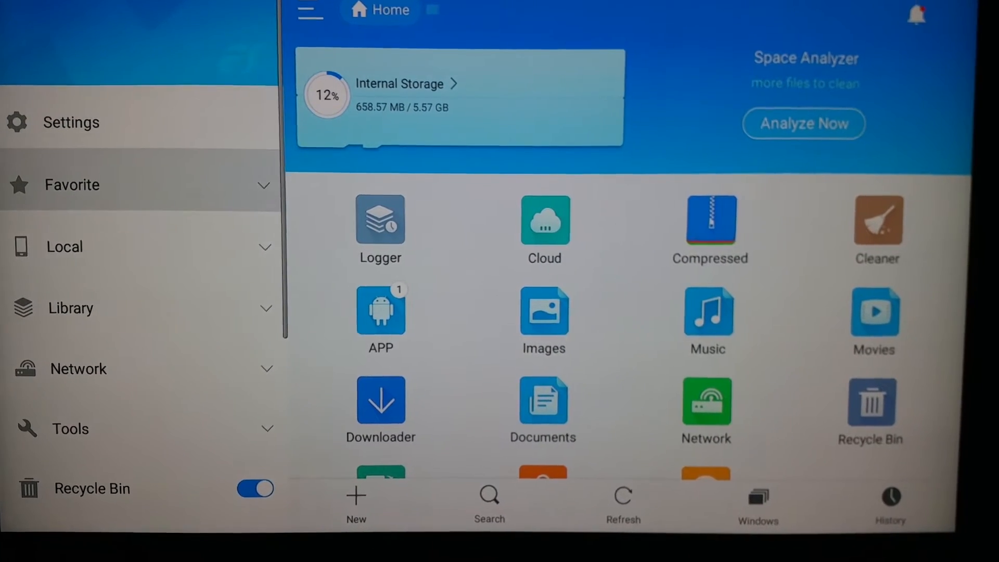
- Expand Favorite in the sidebar and choose Add for a new favorite
left_click(79, 185)
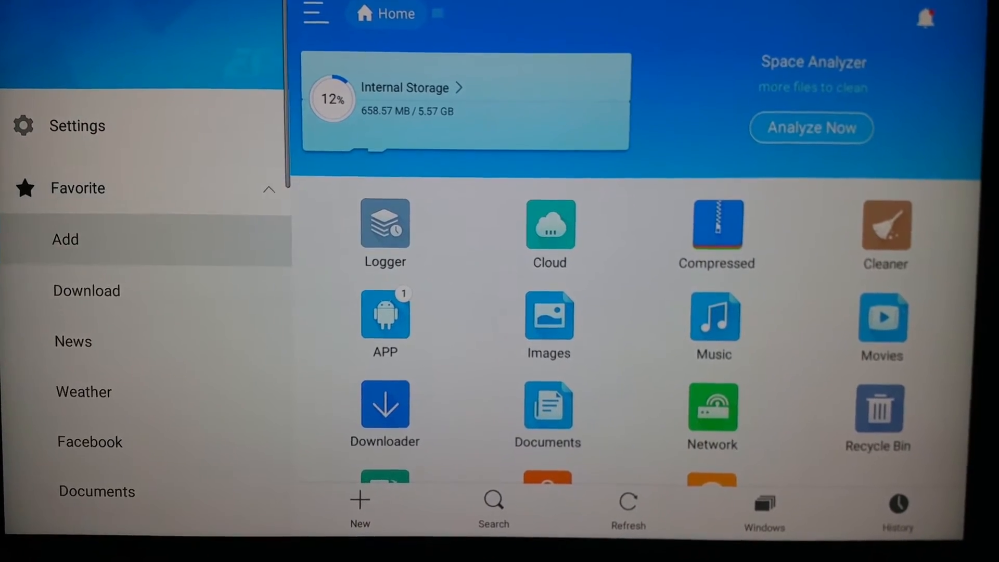
left_click(65, 239)
type("https")
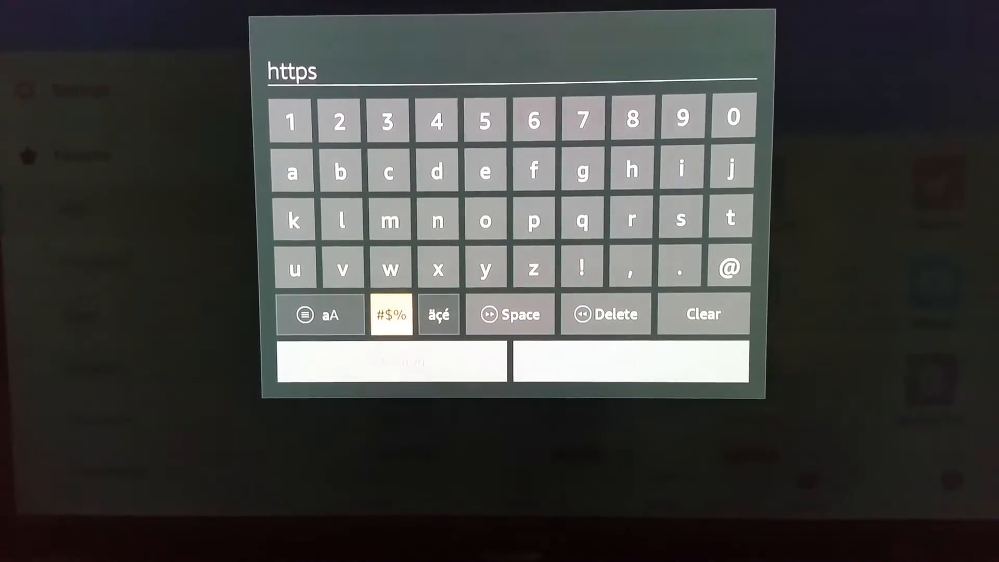
left_click(391, 314)
type("://")
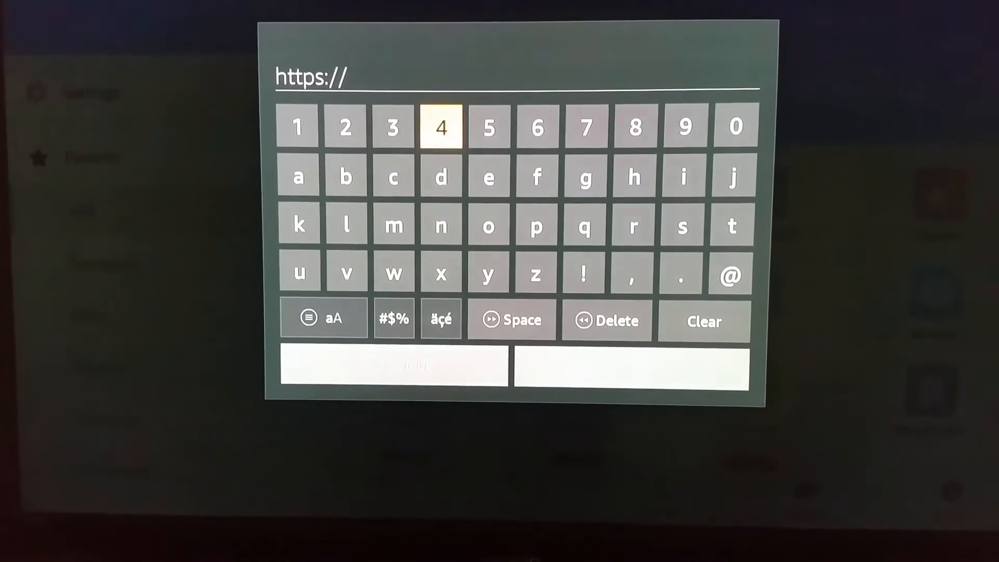
left_click(534, 274)
type("eztv247")
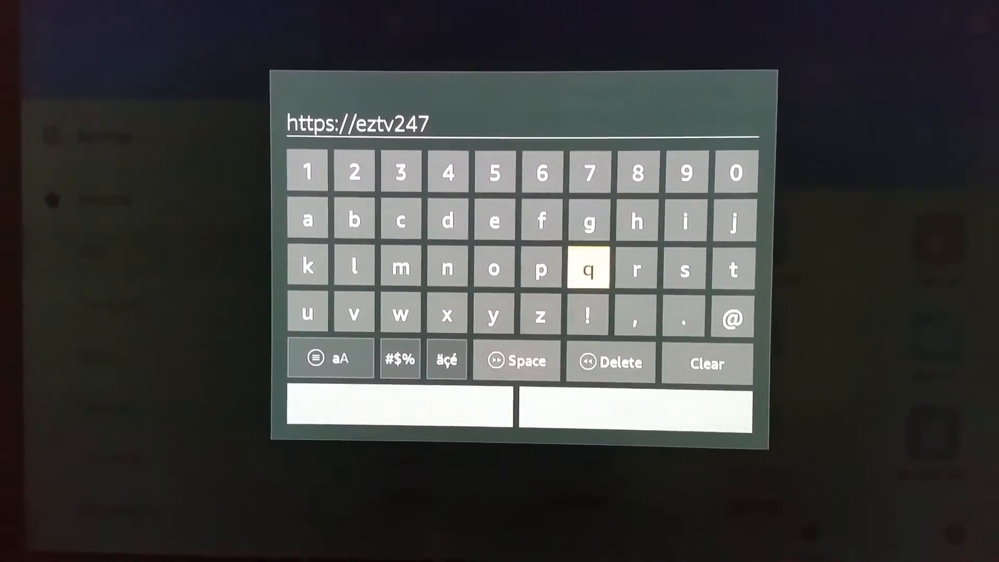
left_click(399, 358)
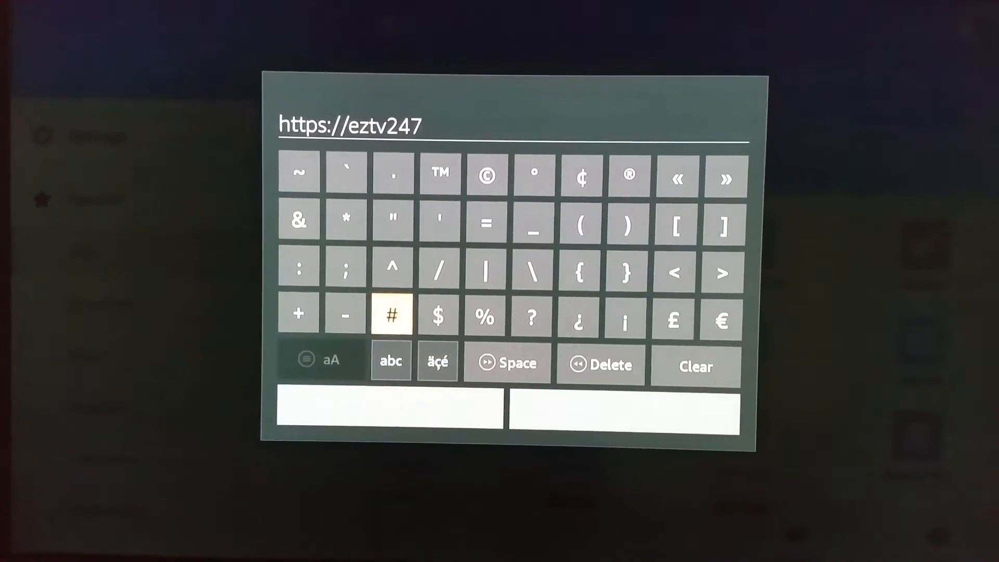
left_click(440, 284)
type("/EZTV.")
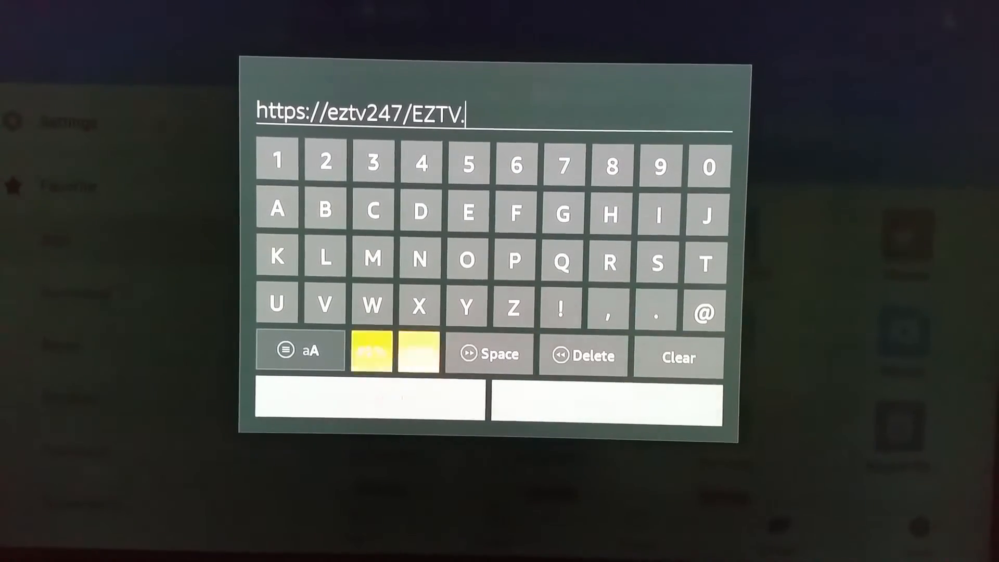
left_click(277, 210)
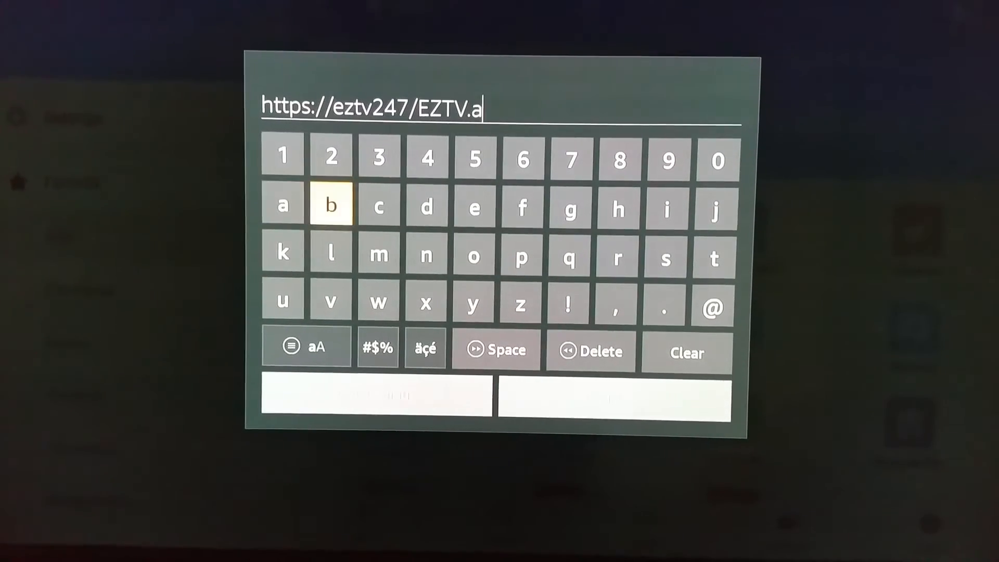
left_click(525, 254)
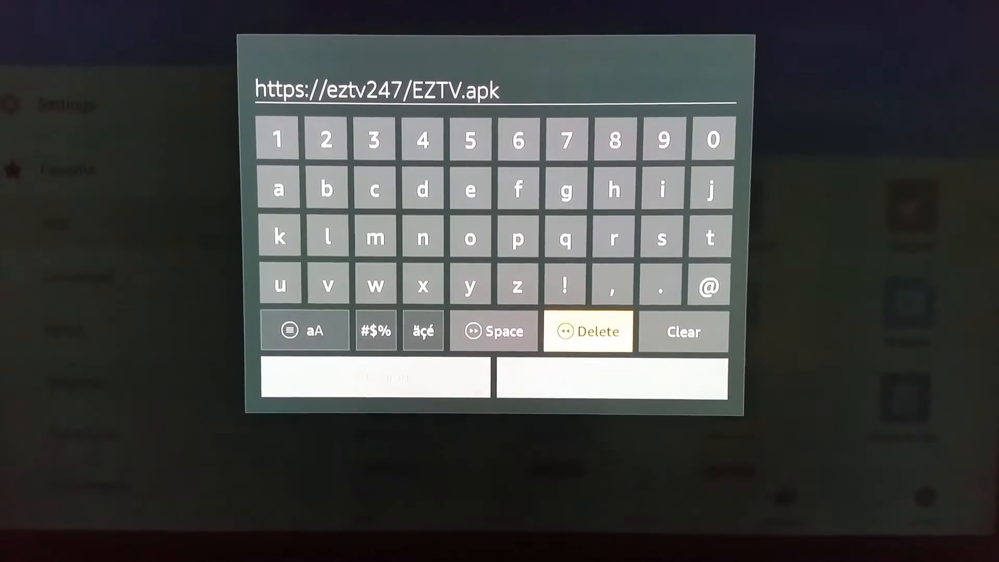
left_click(588, 331)
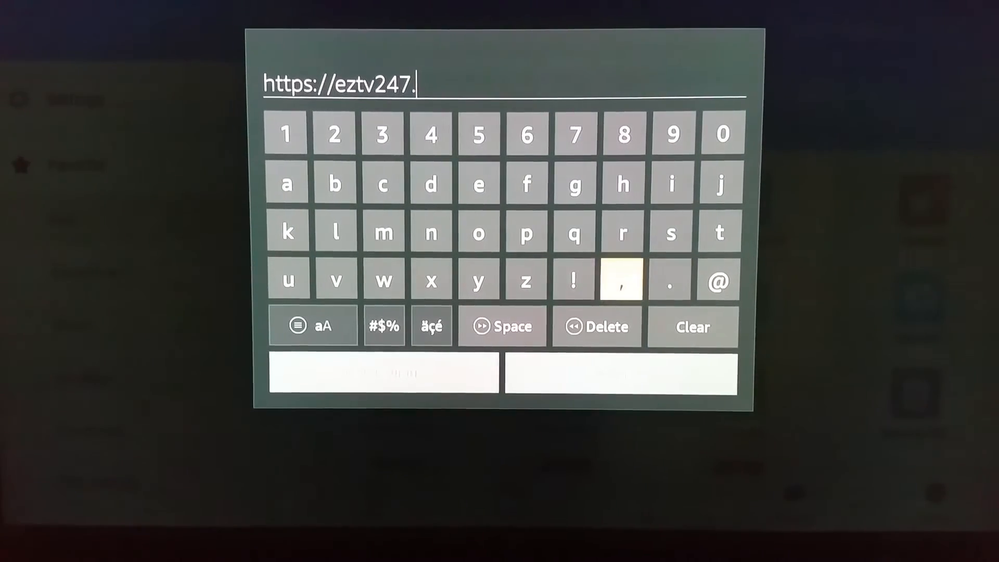
left_click(430, 184)
type("com")
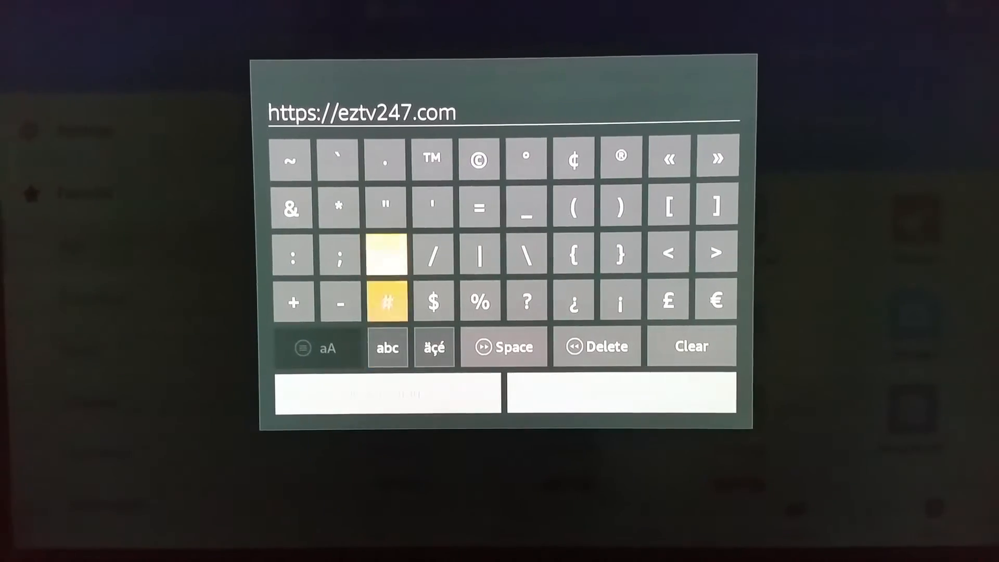
left_click(385, 253)
type("/EZ")
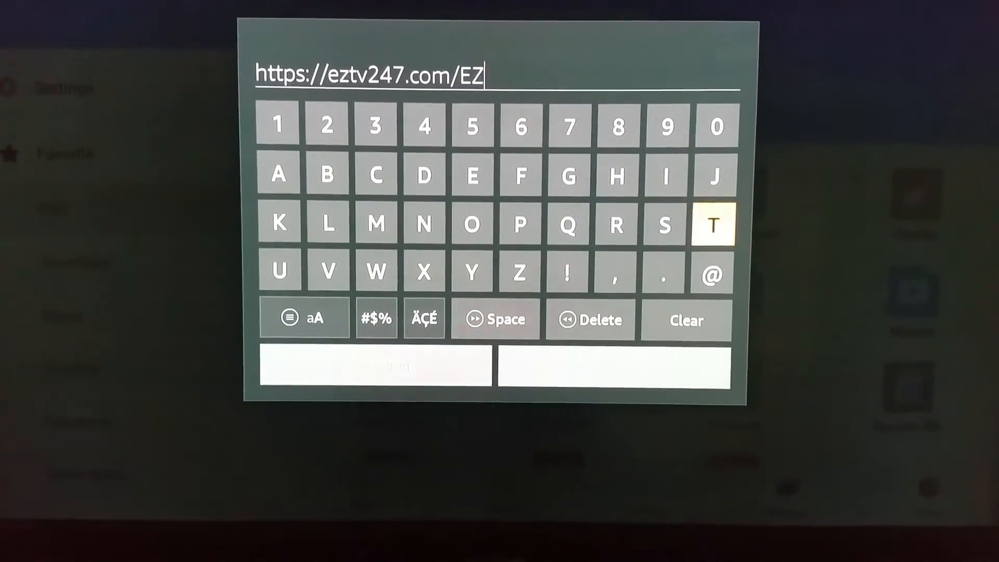
left_click(713, 224)
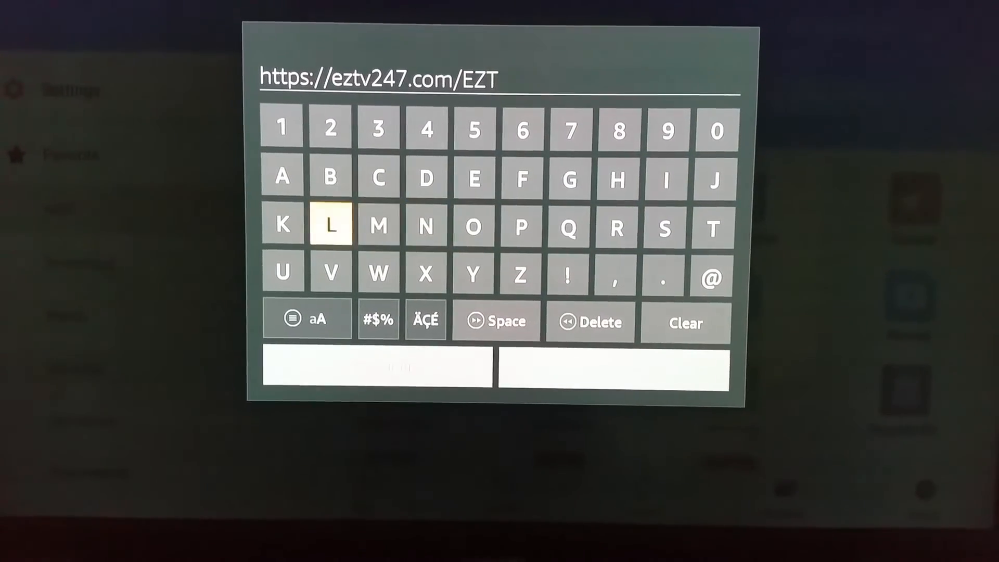
left_click(330, 226)
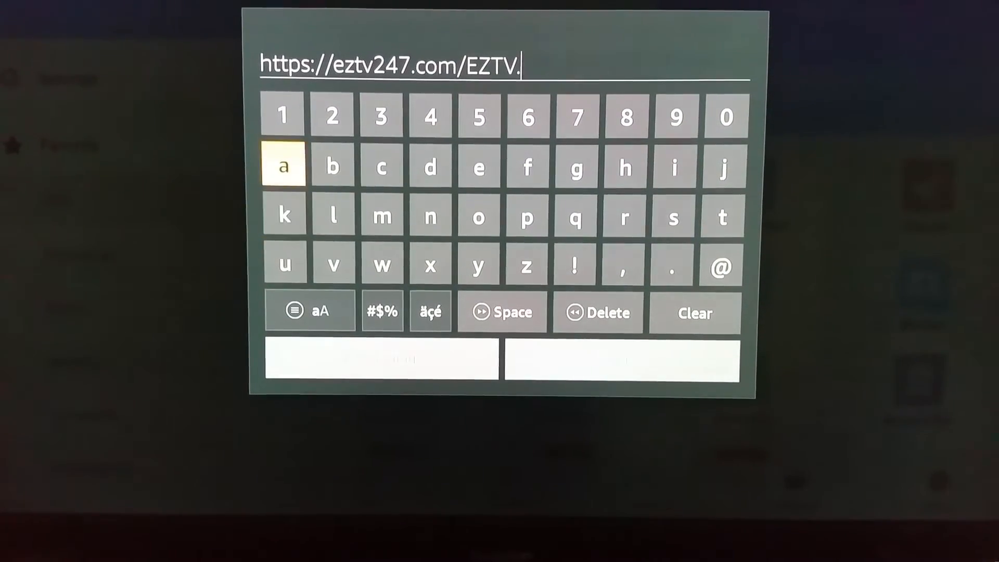
left_click(284, 165)
type("apk")
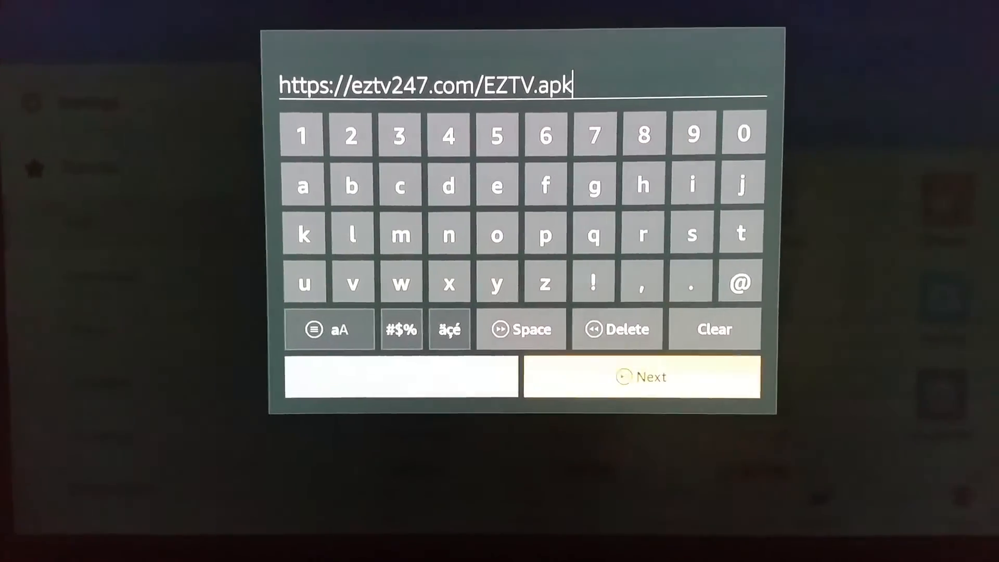
left_click(641, 377)
type("EZT")
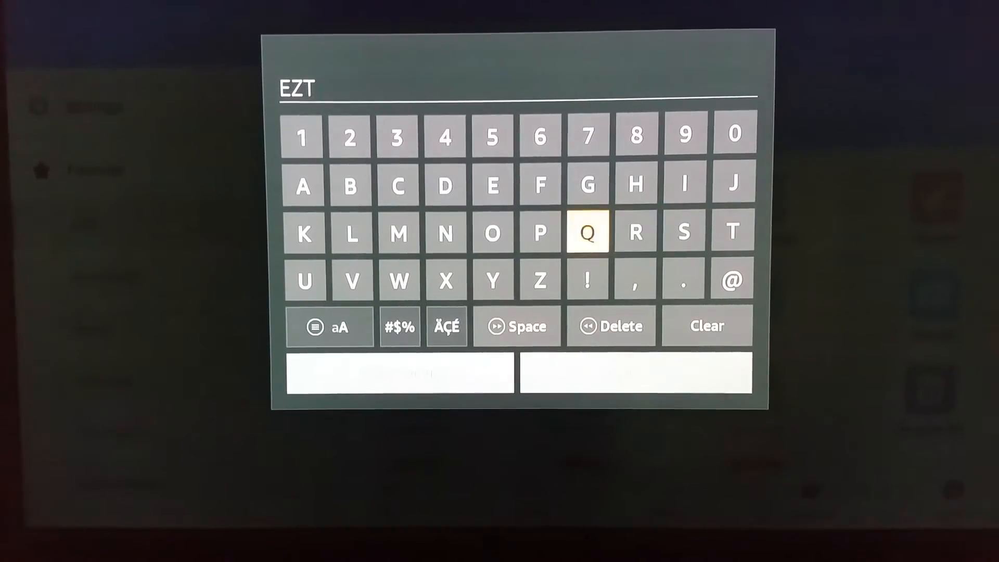
- Finish the name 'EZTV' and add it in the Add to favorite dialog
left_click(352, 280)
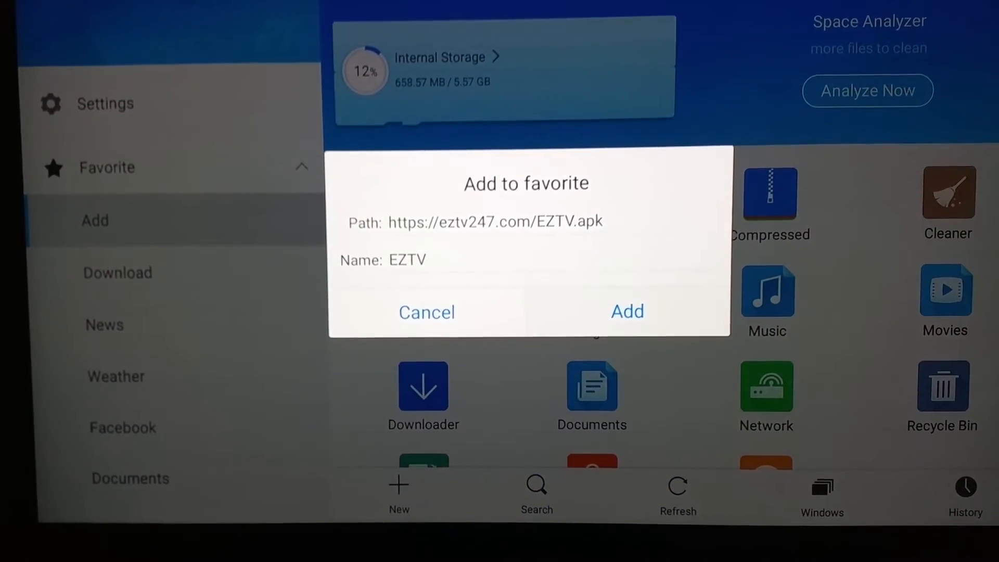
left_click(625, 312)
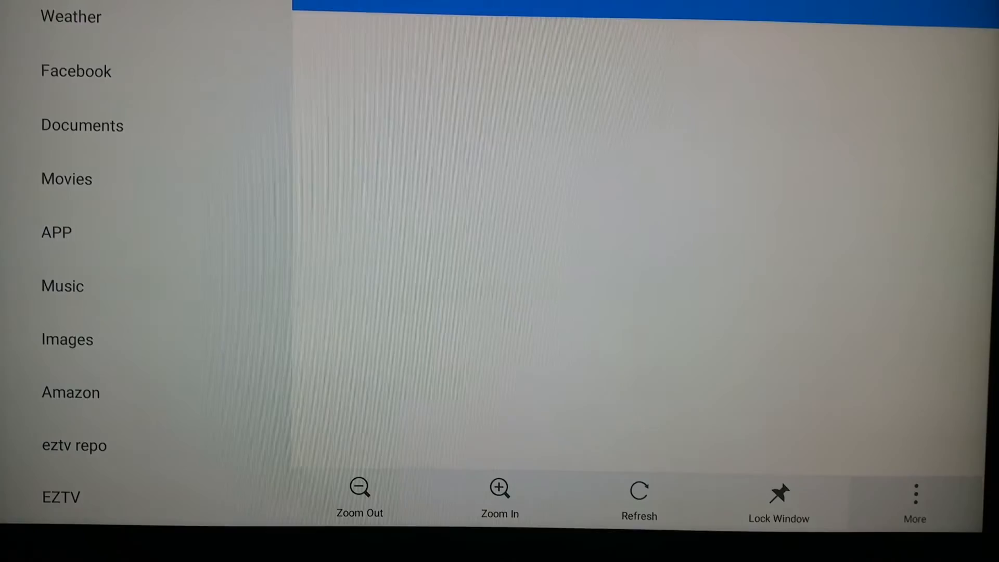
- Download EZTV.apk via the EZTV favorite and open the downloaded file
left_click(61, 497)
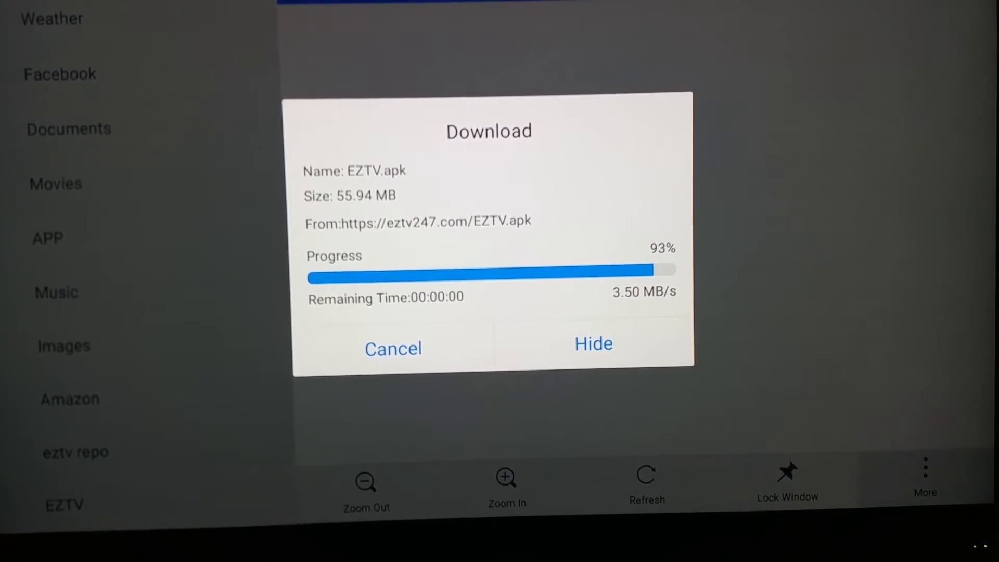
left_click(592, 344)
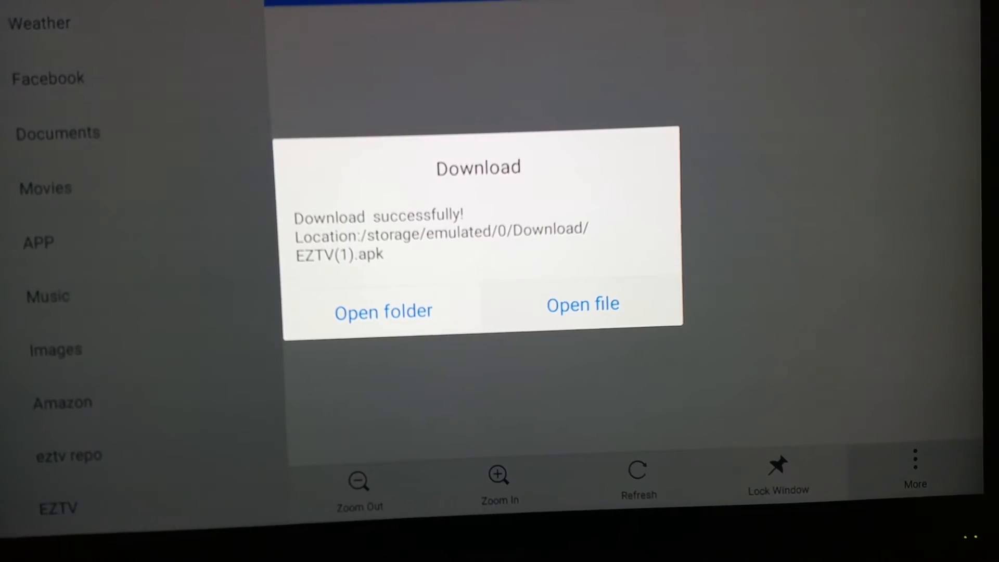
left_click(581, 304)
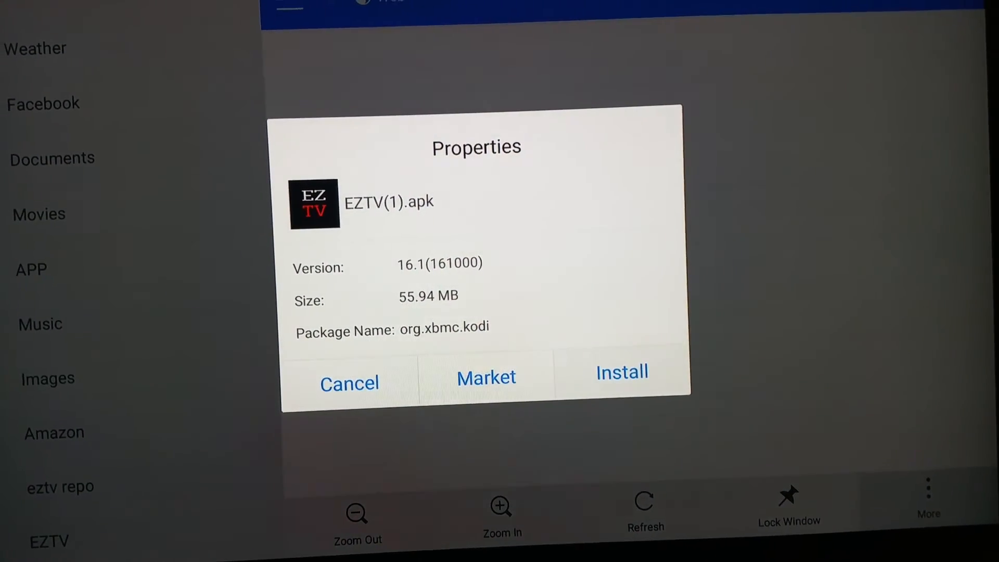
- Install EZTV from Properties, accept permissions, and close the installer when done
left_click(621, 372)
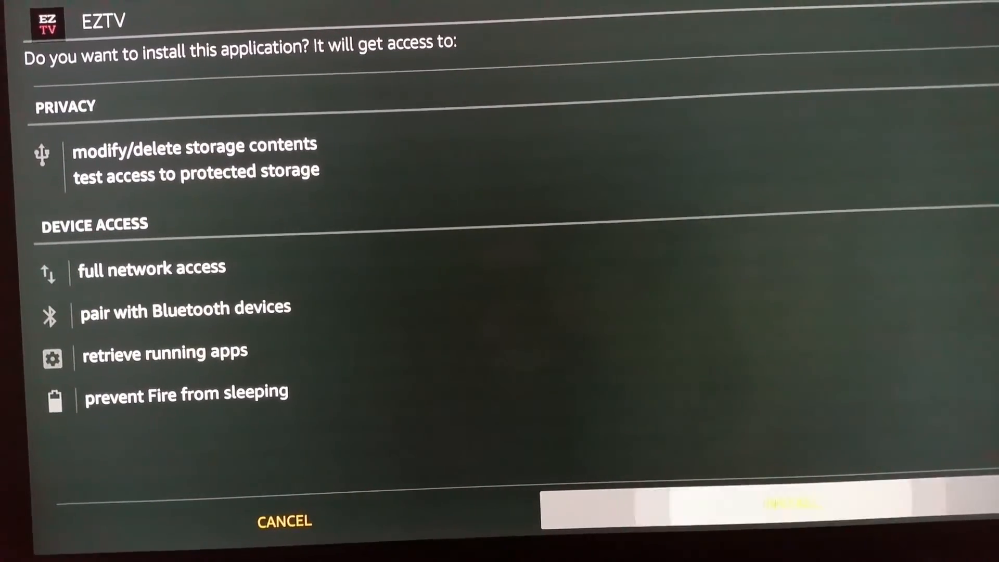
left_click(797, 516)
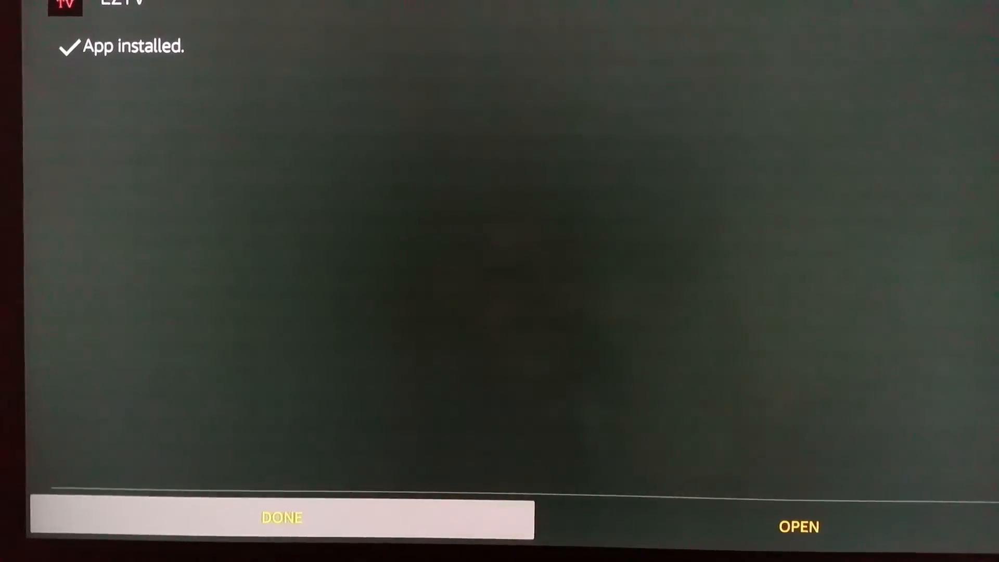
left_click(280, 517)
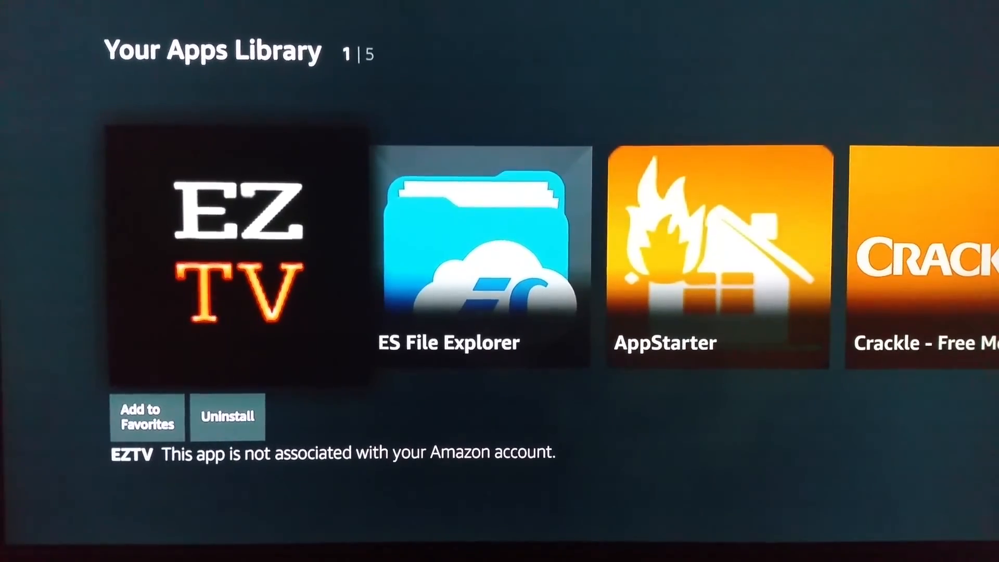
- Launch EZTV from the Your Apps Library tile on Fire TV
left_click(233, 255)
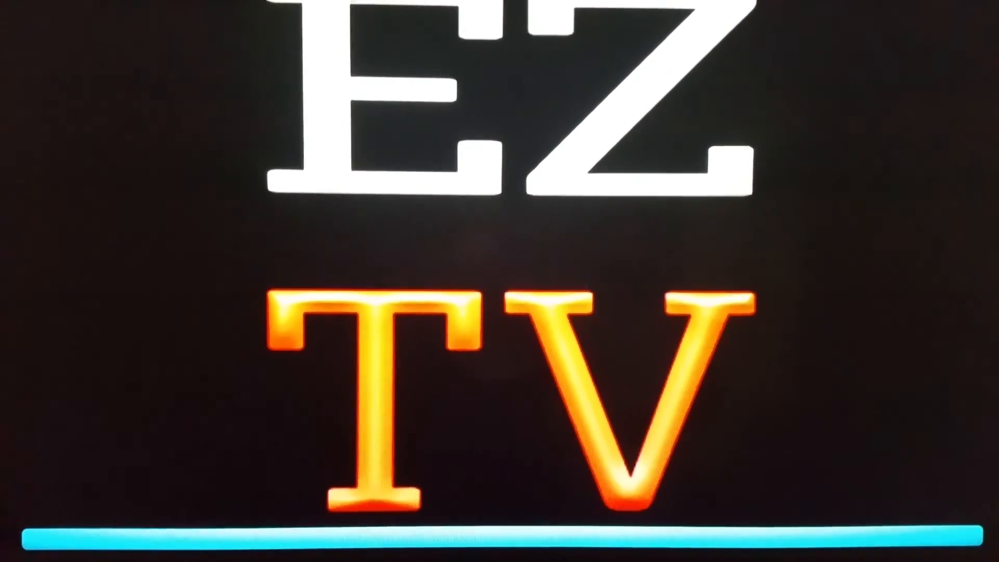